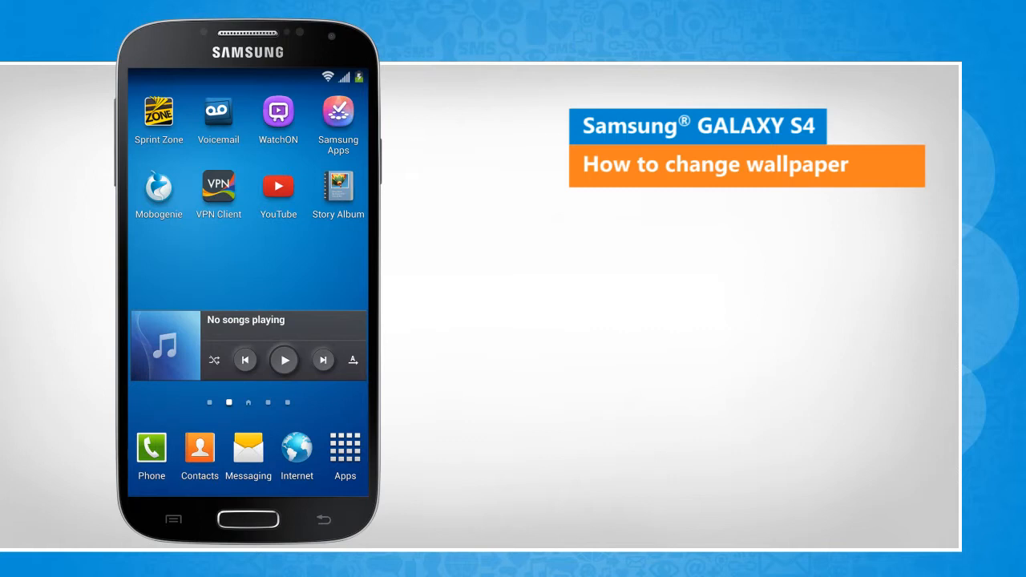
Launch Settings from the Apps screen, landing on the Connections tab.
click(283, 359)
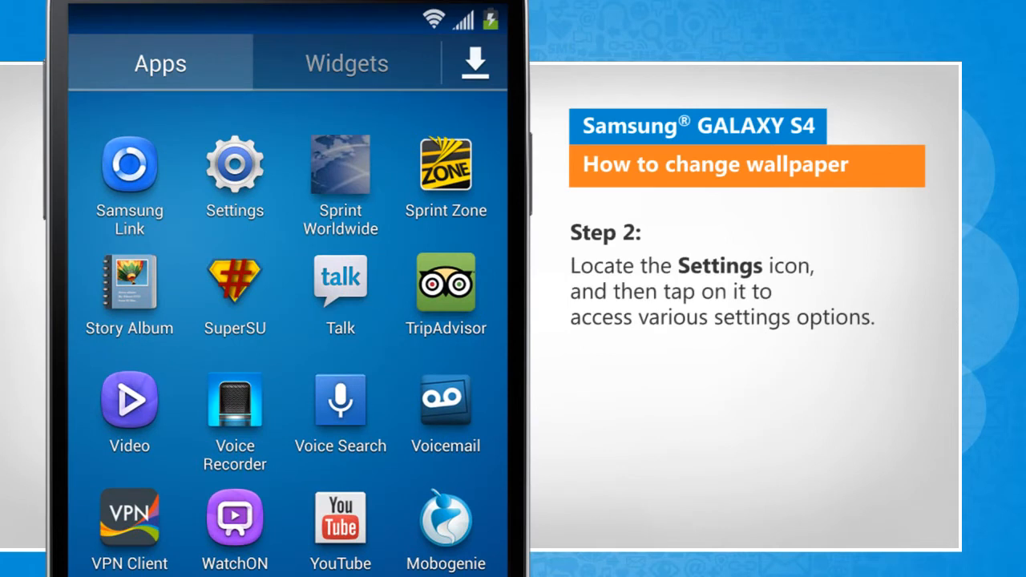
click(234, 165)
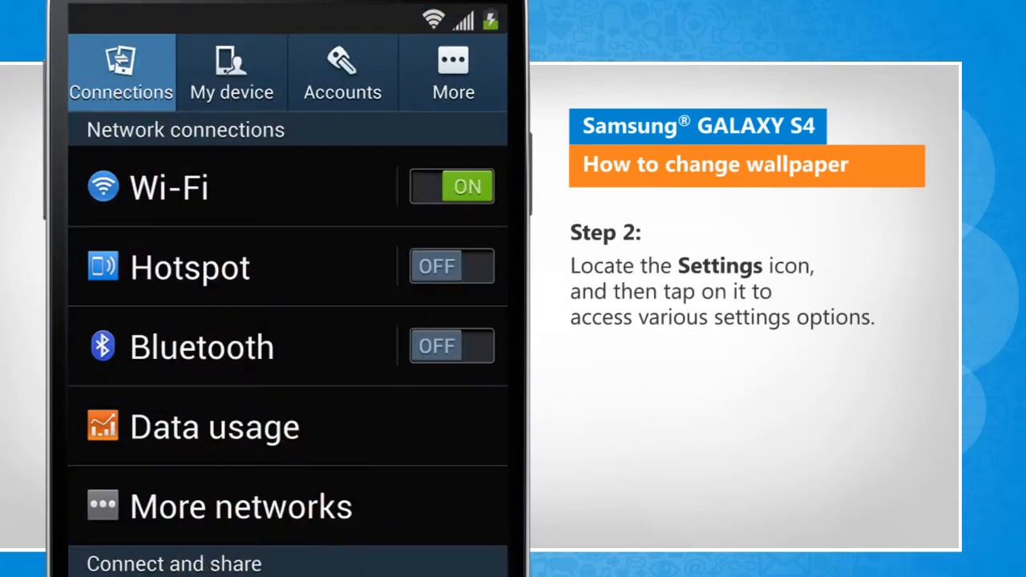
click(231, 72)
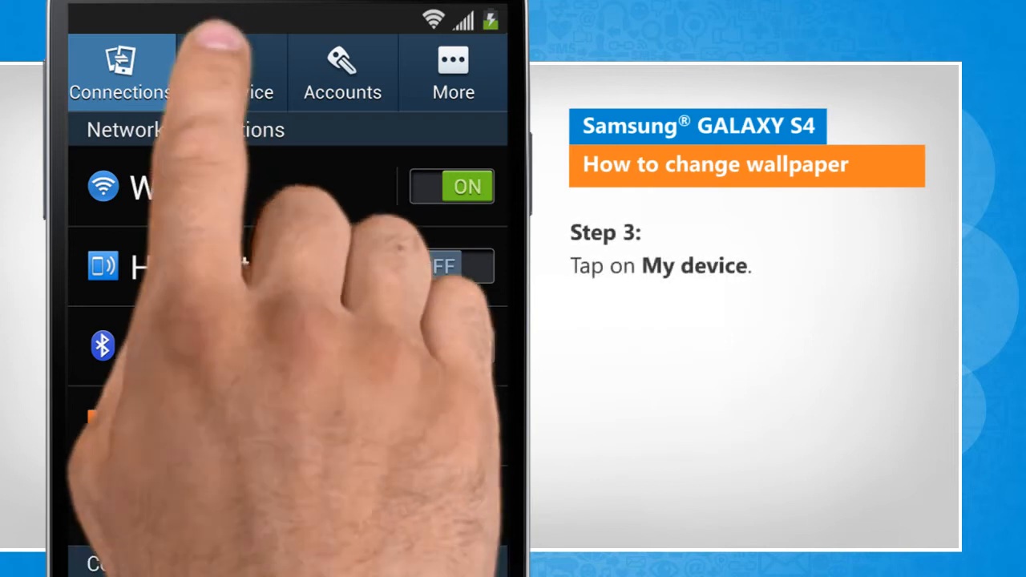
Go to My device, then Display, then the Wallpaper menu.
click(232, 72)
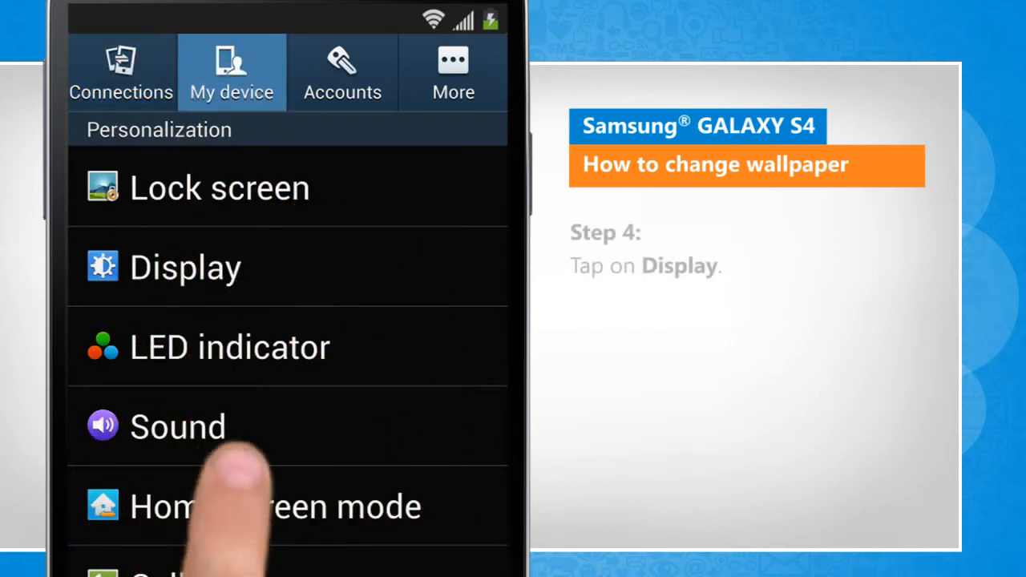
click(185, 267)
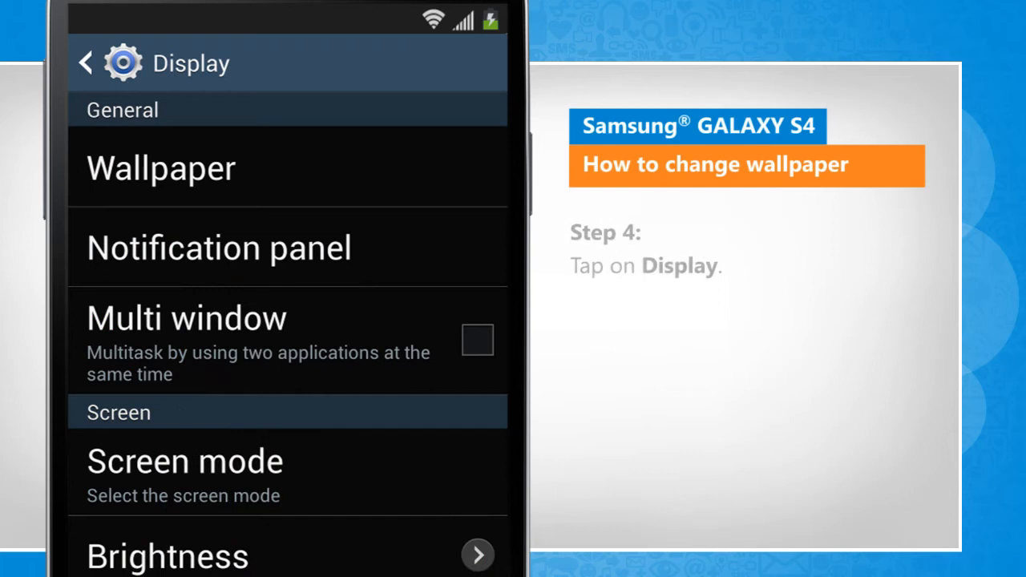
click(160, 168)
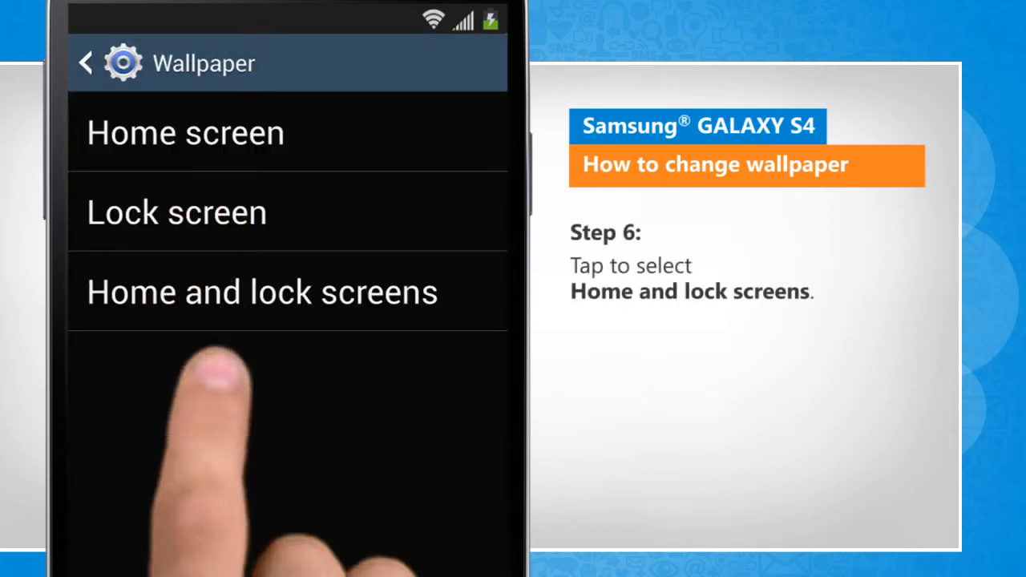
Choose Home and lock screens with Wallpapers as the source, previewing the green hills image.
click(261, 291)
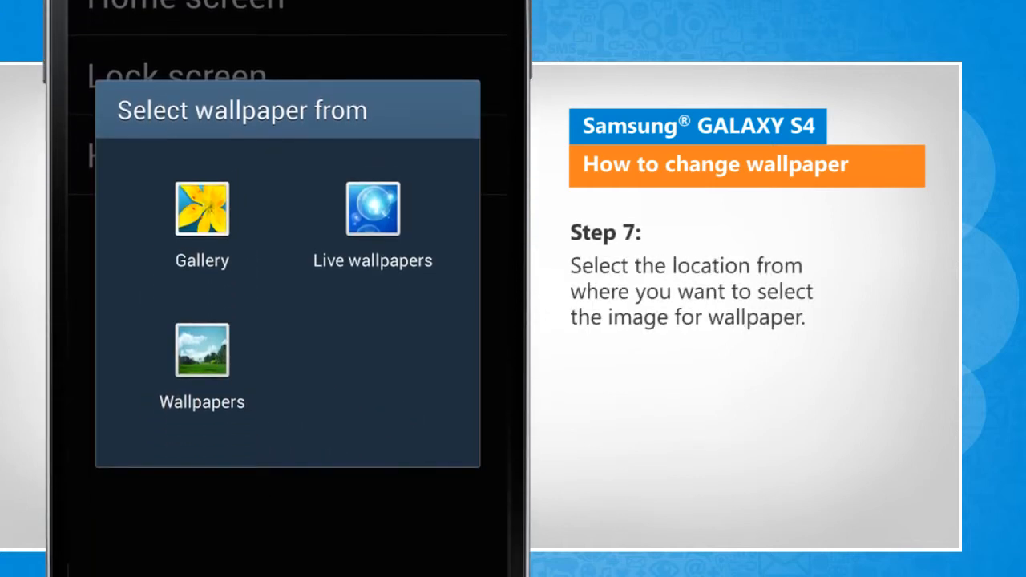
click(202, 350)
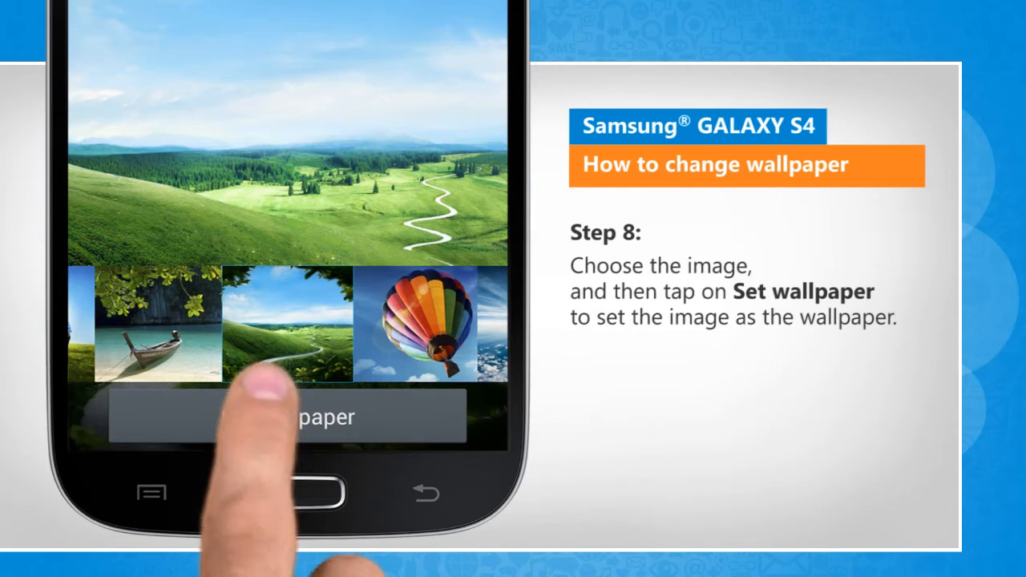
Apply the green hills image as wallpaper and go back to the home screen.
click(289, 416)
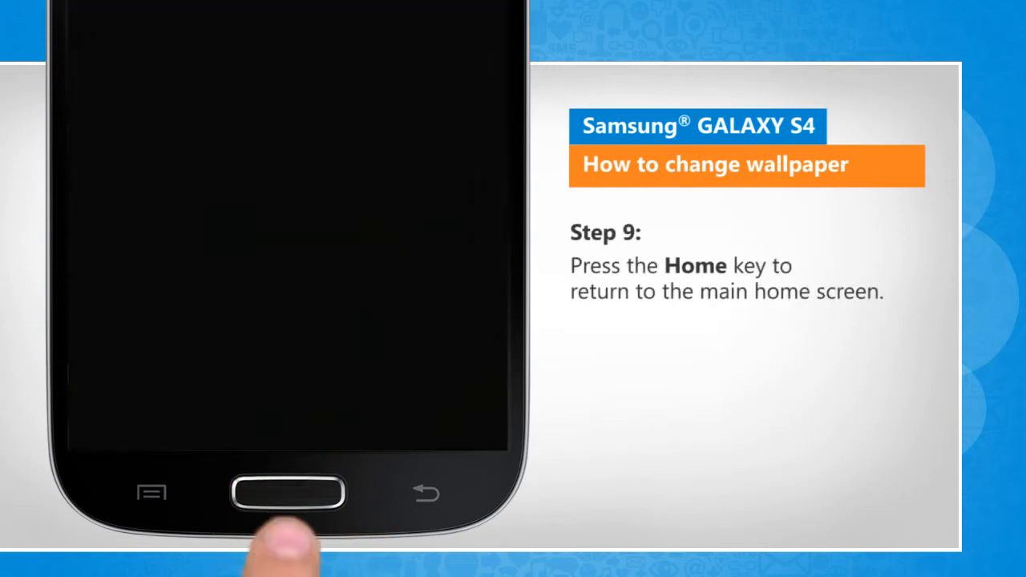
click(288, 492)
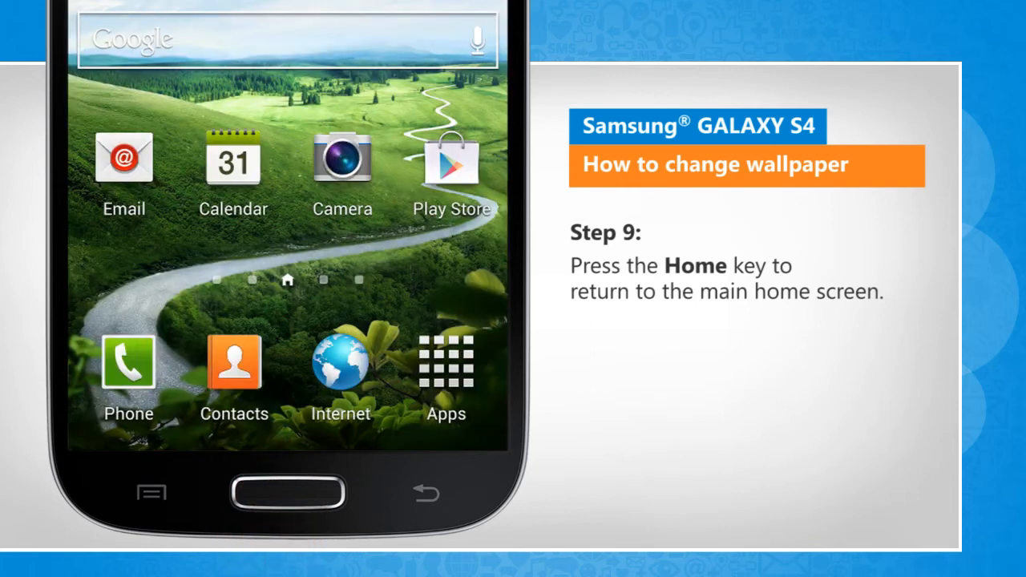